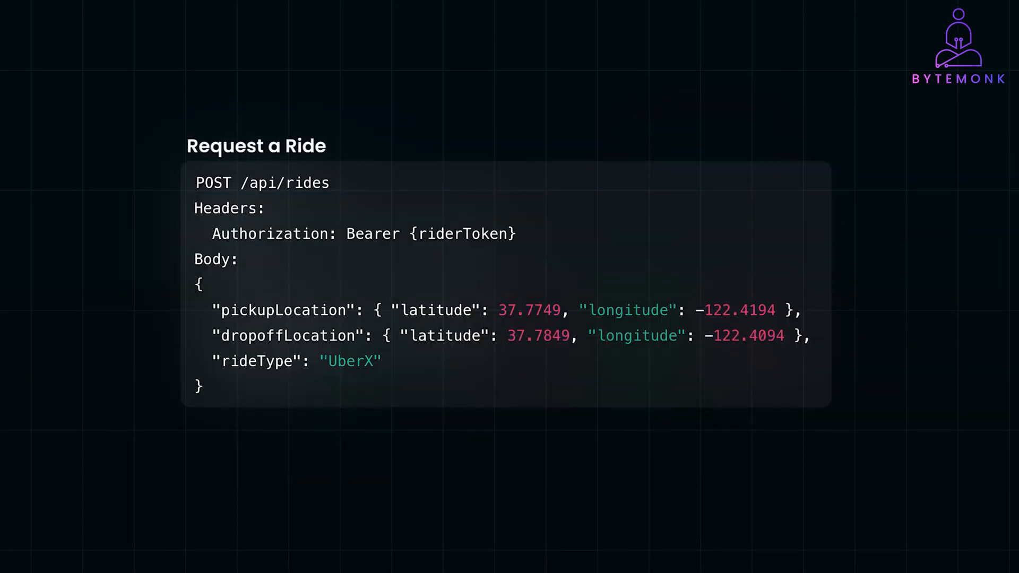
Step: Play the Request a Ride slide until pickupLocation, dropoffLocation and rideType are highlighted
left_click_drag(214, 310, 224, 361)
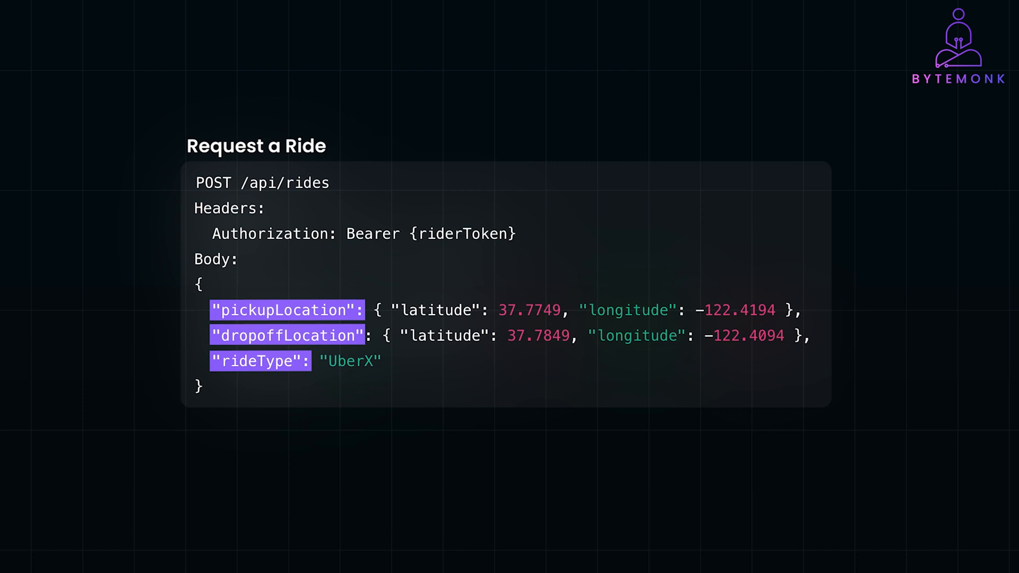
scroll("down", 3)
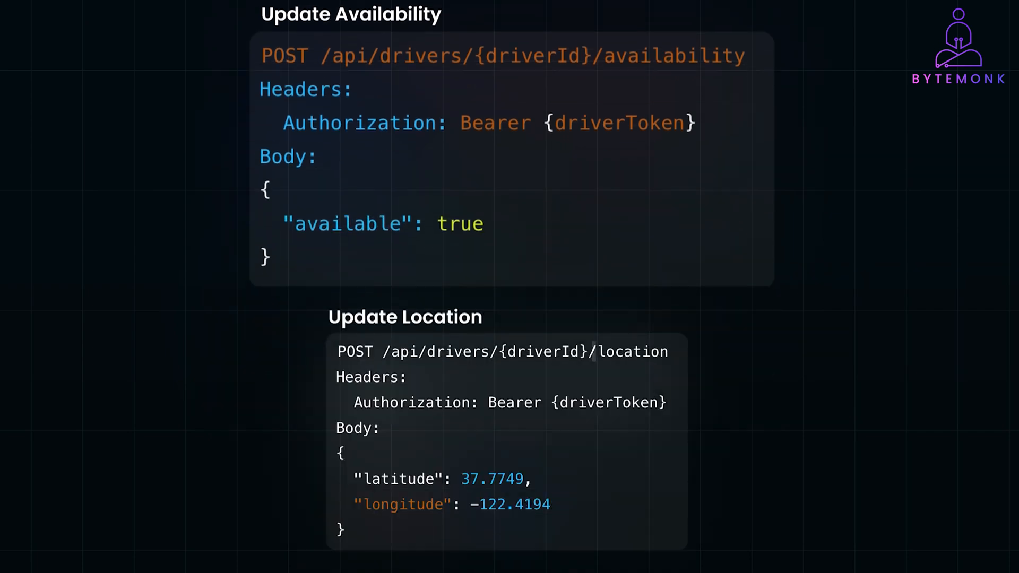
Step: Continue playback to the driver Update Availability and Update Location endpoints
double_click(635, 352)
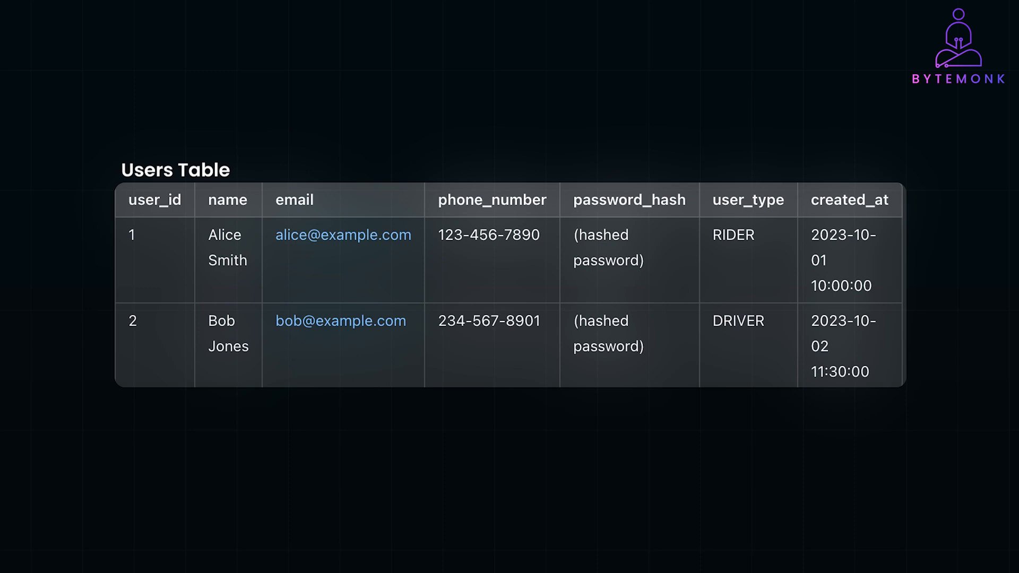
Step: Continue playback to the Users Table slide with one rider and one driver row
left_click(227, 201)
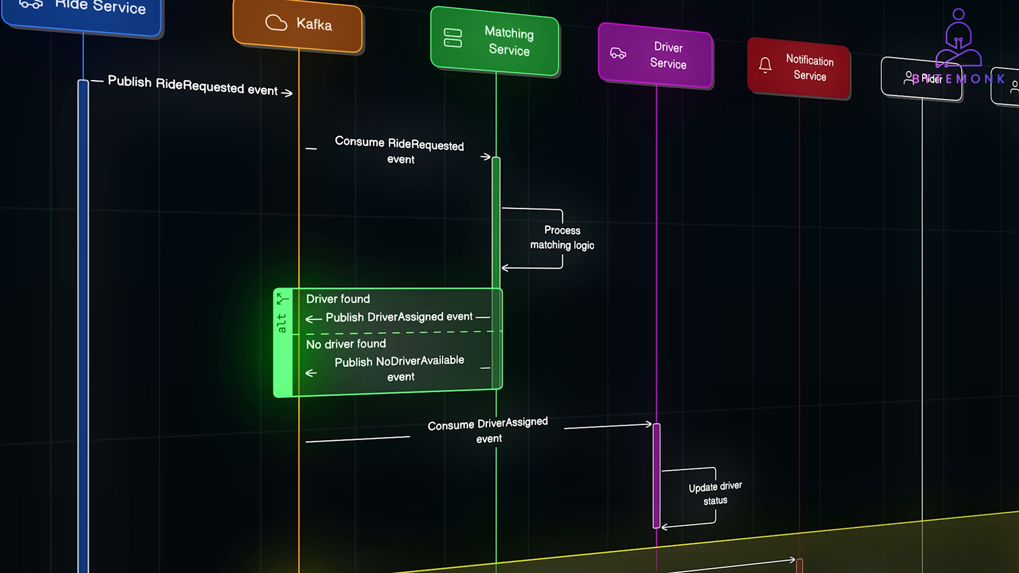
Step: Play across the sequence diagram until the Notify services block with 'Notify ride status changes' appears
left_click(400, 152)
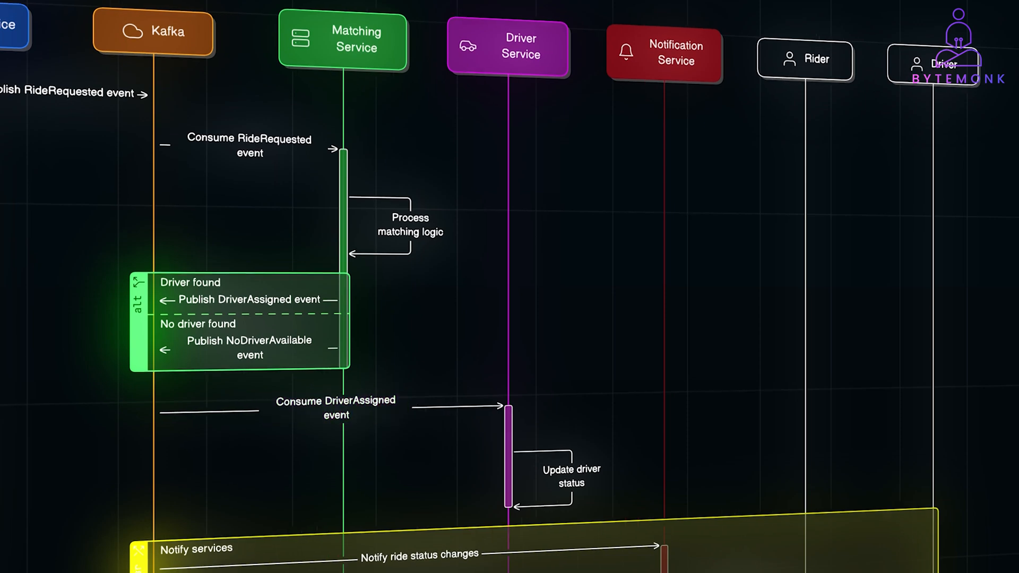
scroll("down", 3)
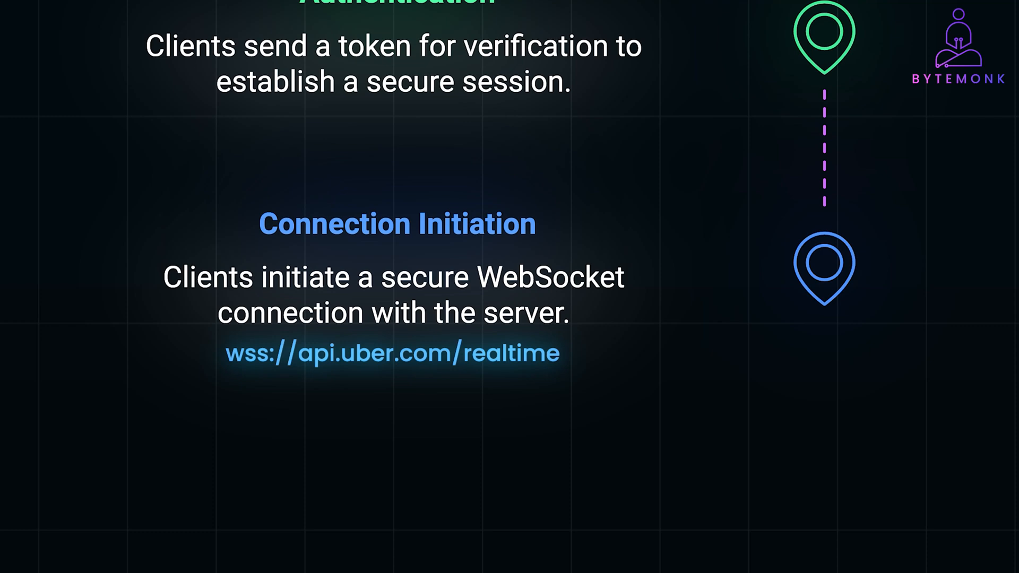
Step: Play on until Session Management and Message Handling appear above Authentication, highlighting the session text
scroll("down", 3)
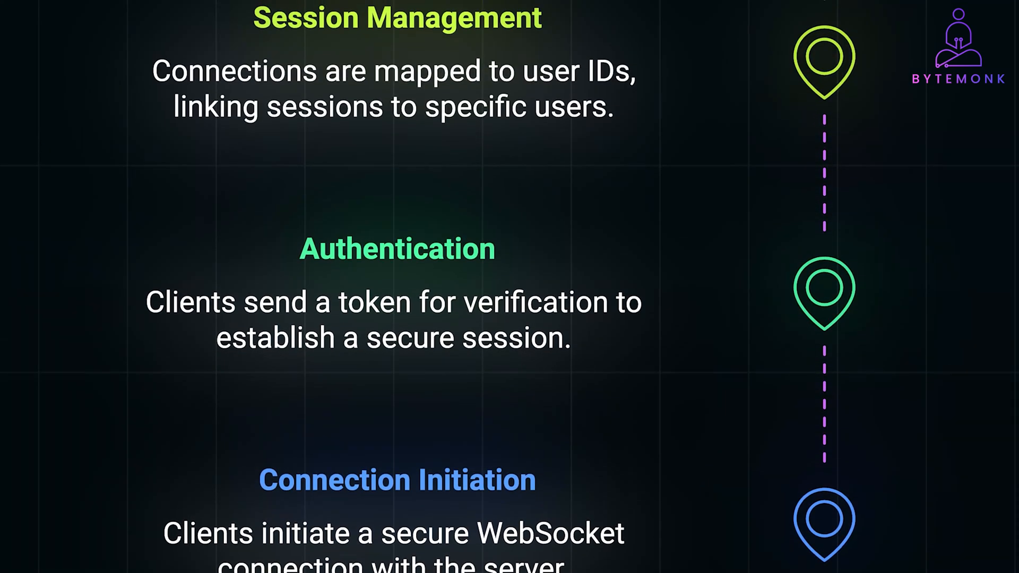
left_click_drag(147, 303, 611, 302)
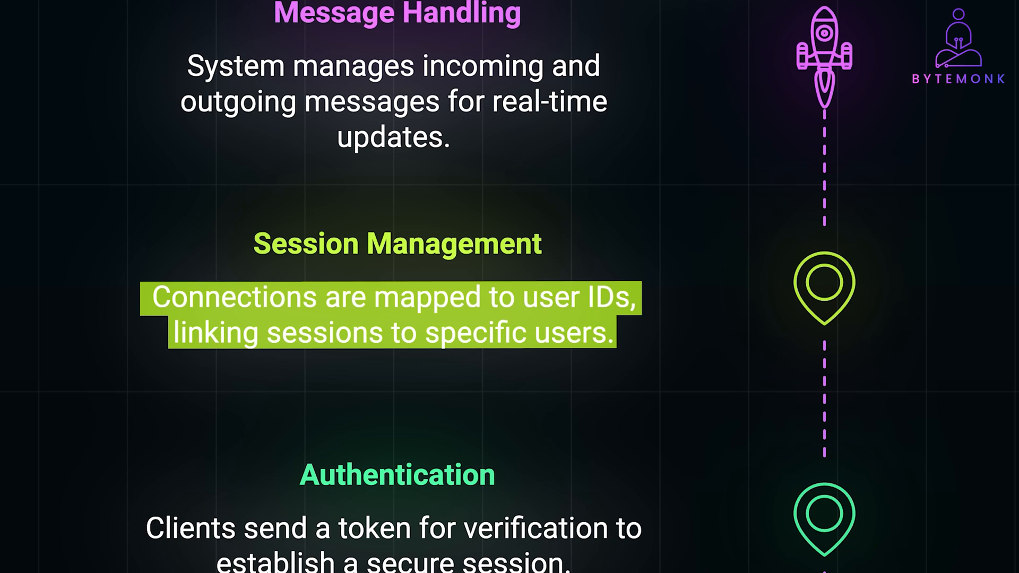
Step: Play until the Real-Time Communication heading appears and the Message Handling description is highlighted
scroll("down", 3)
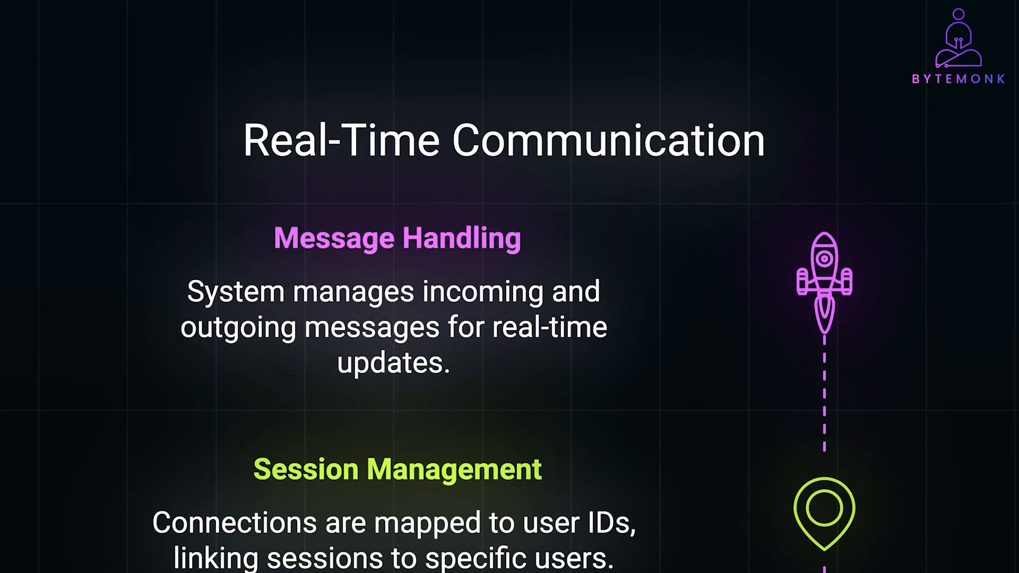
left_click_drag(187, 297, 444, 335)
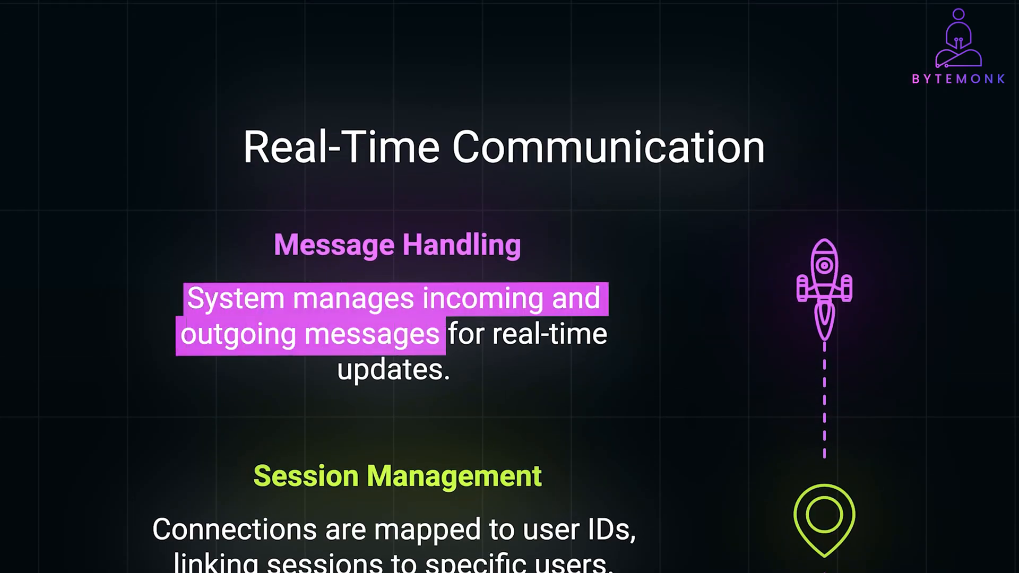